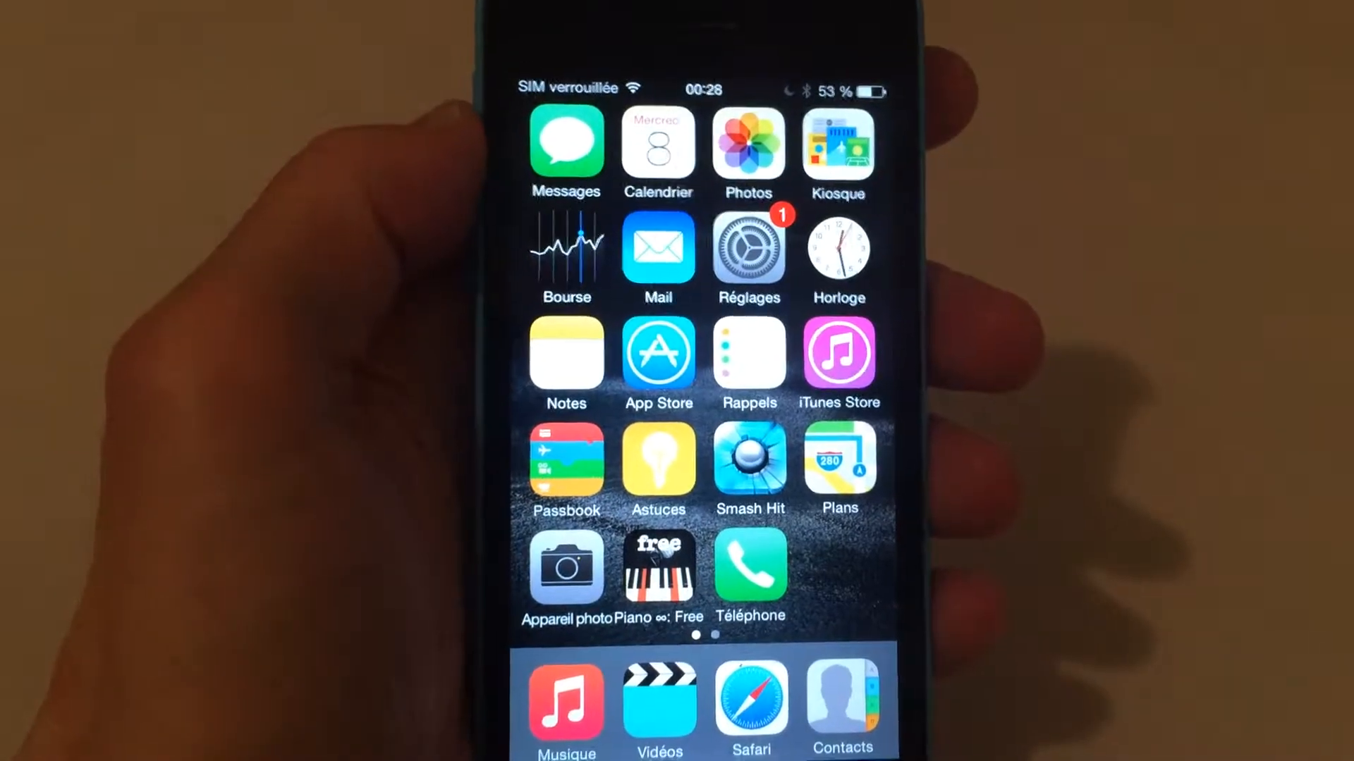
- Swipe to the second home screen page showing Tiny Piano, Santé, Boussole and Météo
{"action": "scroll", "scroll_direction": "left", "scroll_amount": 3}
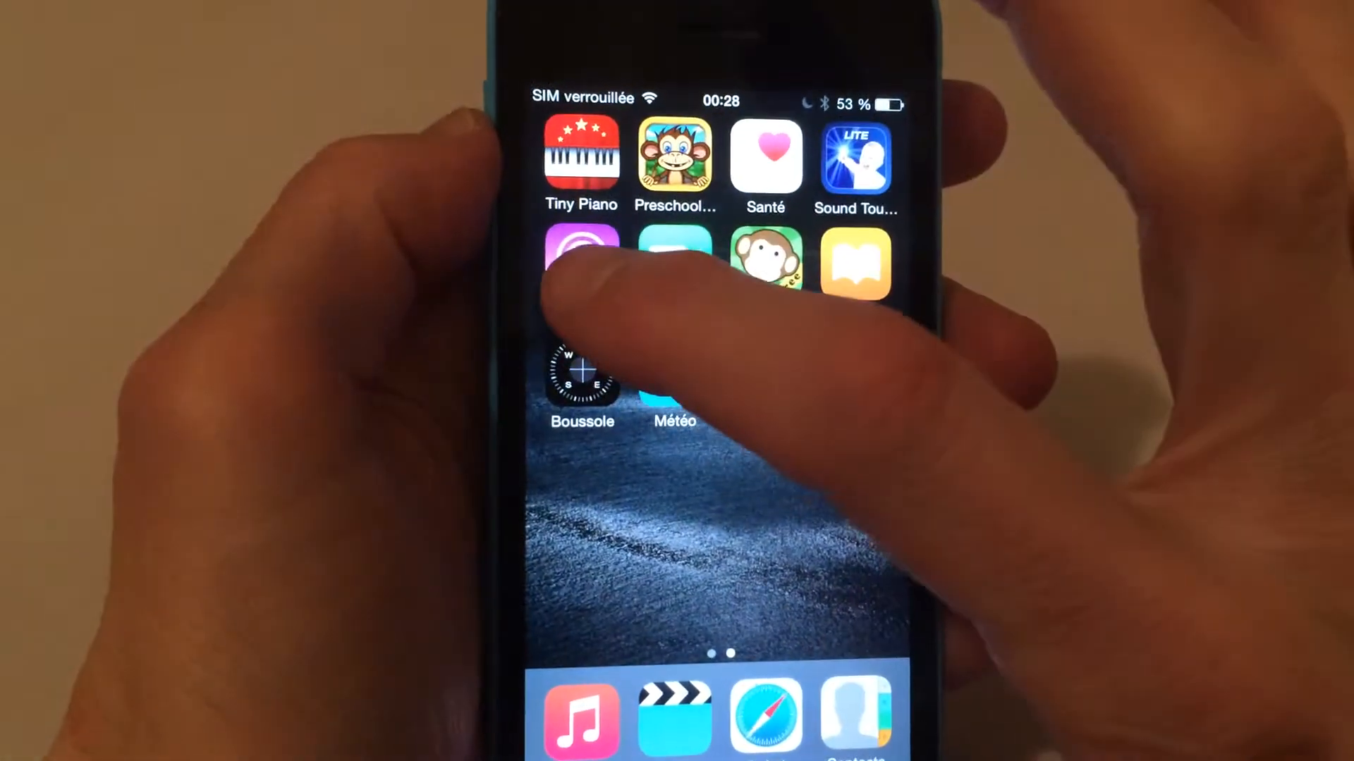
- Enter jiggle mode and drop the purple app onto its neighbour to form a folder
{"action": "left_click", "coordinate": [580, 258]}
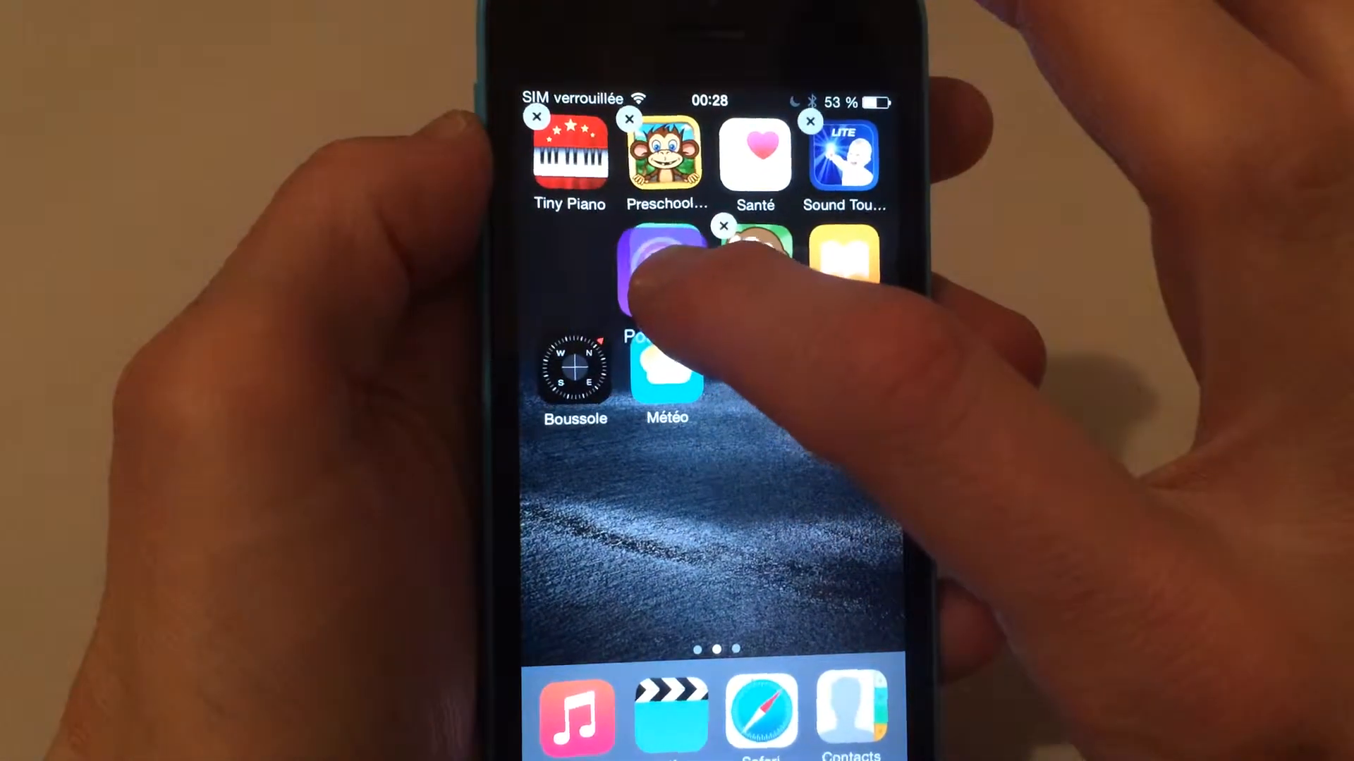
{"action": "left_click", "coordinate": [662, 263]}
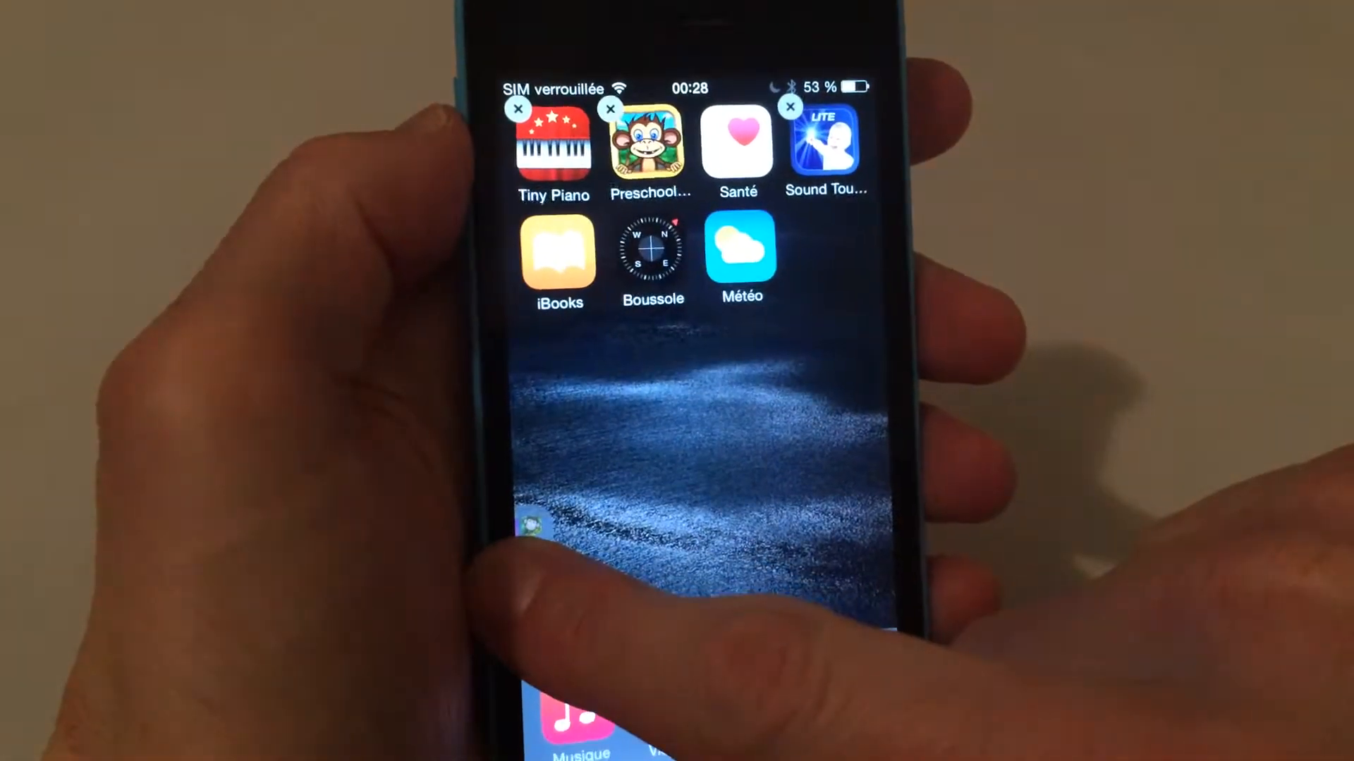
- Drag the new folder to the screen edge to flip back to page one
{"action": "scroll", "scroll_direction": "left", "scroll_amount": 3}
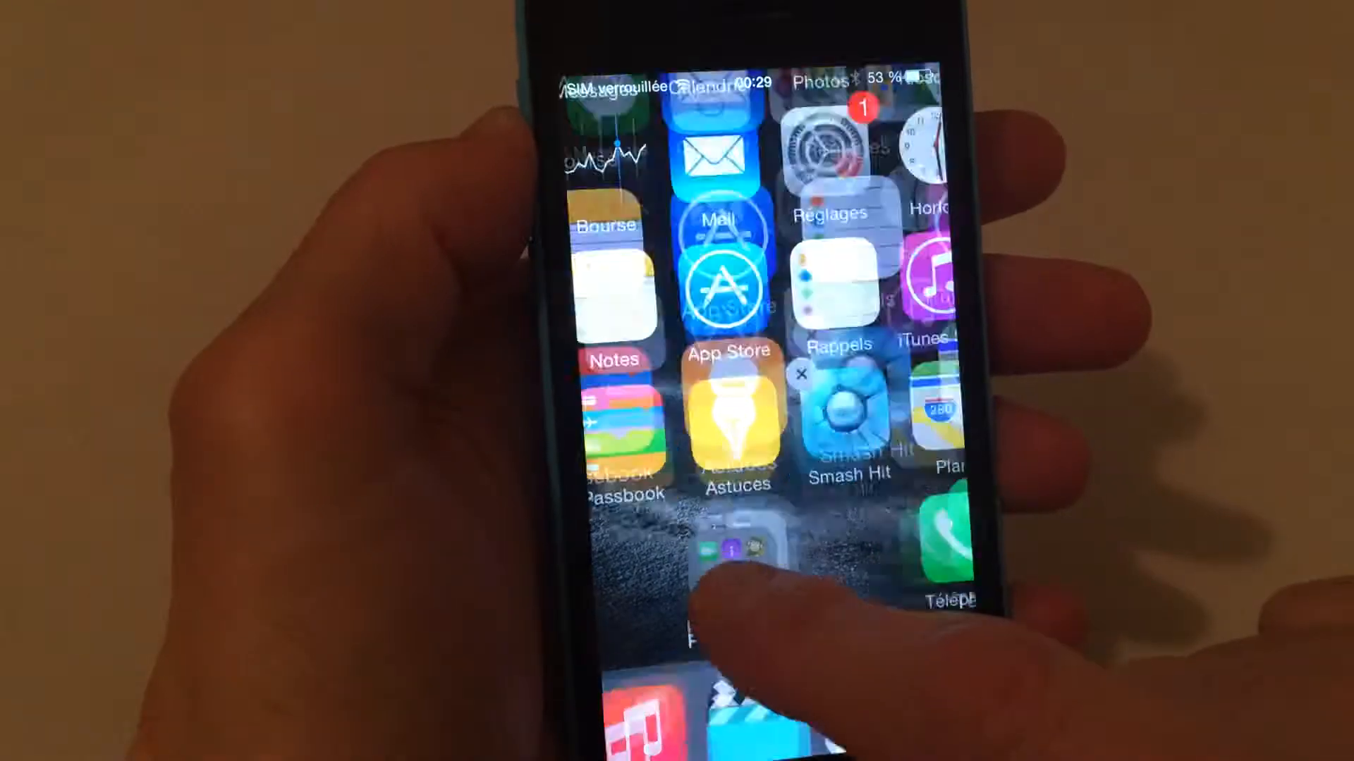
- Drop the Photographie folder on page one, hide it, and exit jiggle mode
{"action": "left_click", "coordinate": [730, 561]}
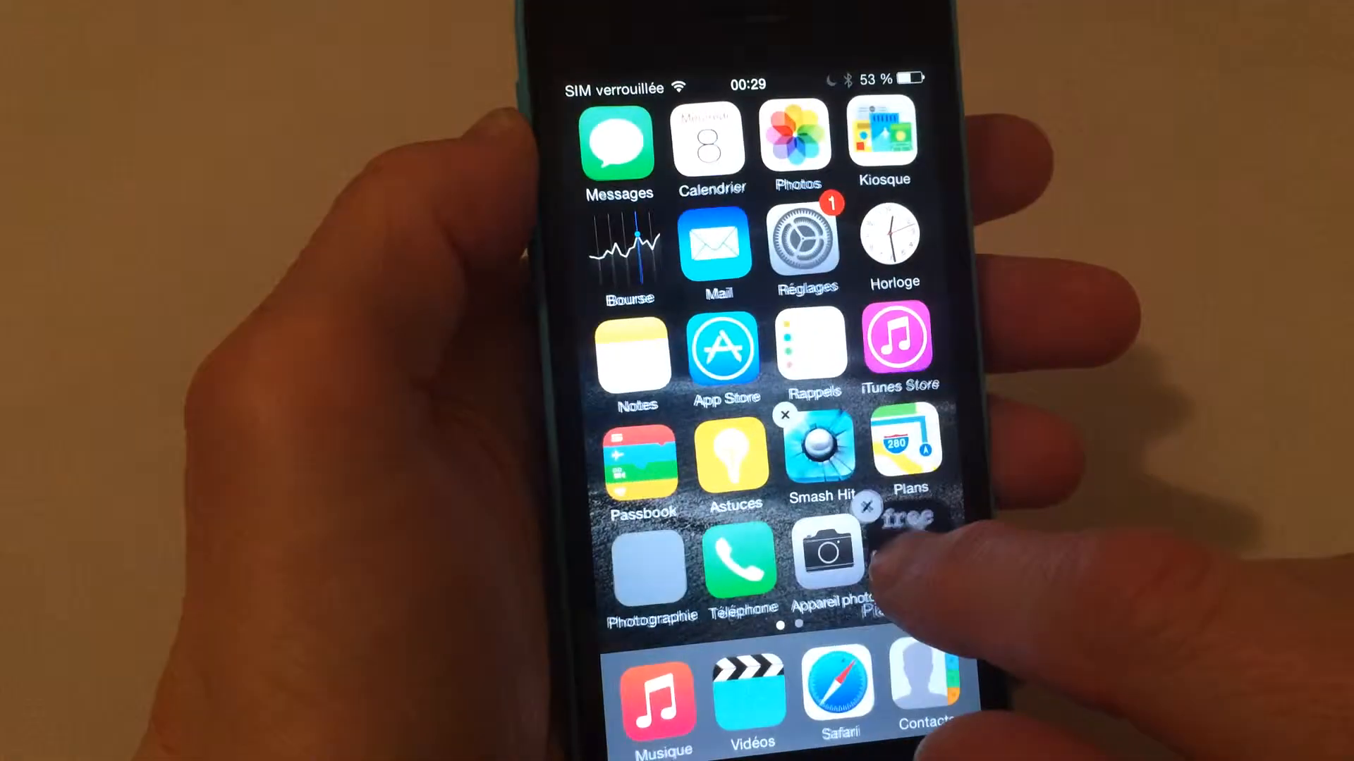
{"action": "left_click", "coordinate": [653, 561]}
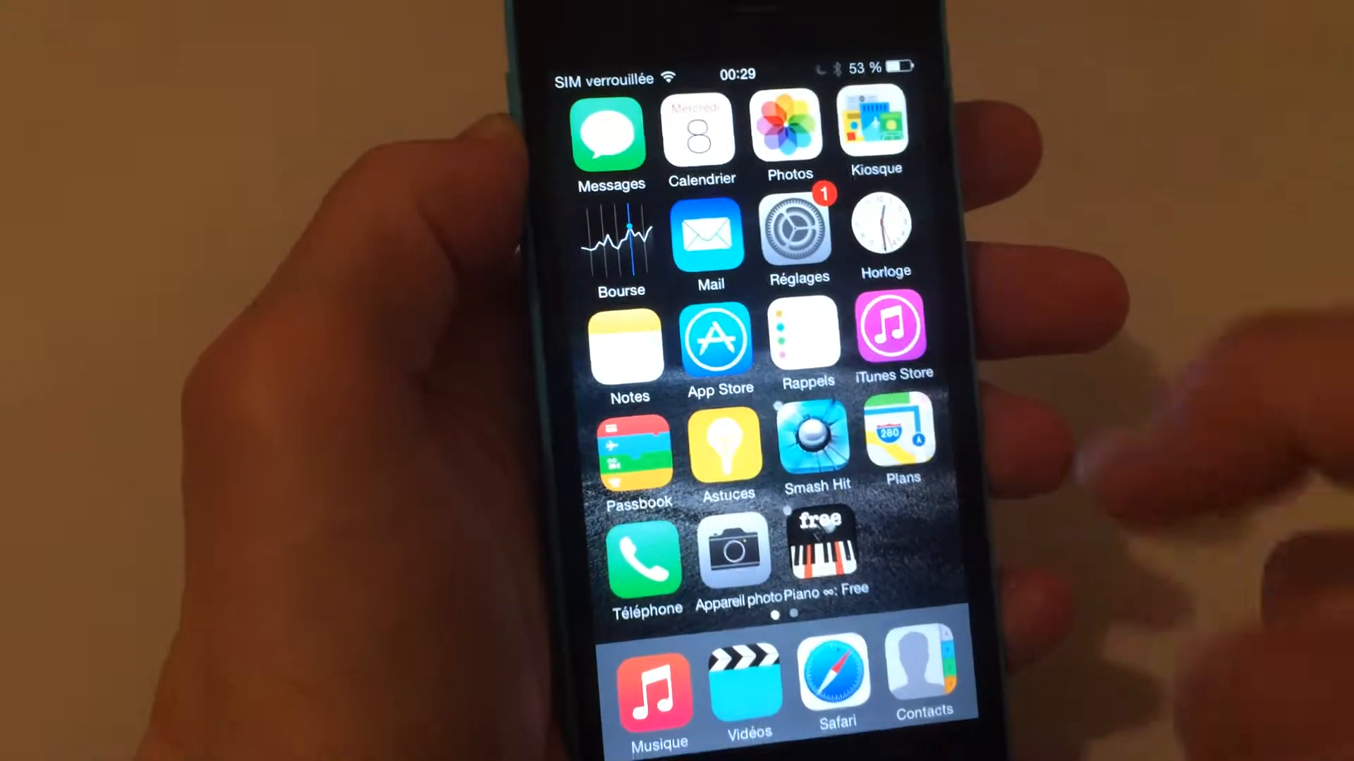
{"action": "scroll", "scroll_direction": "left", "scroll_amount": 3}
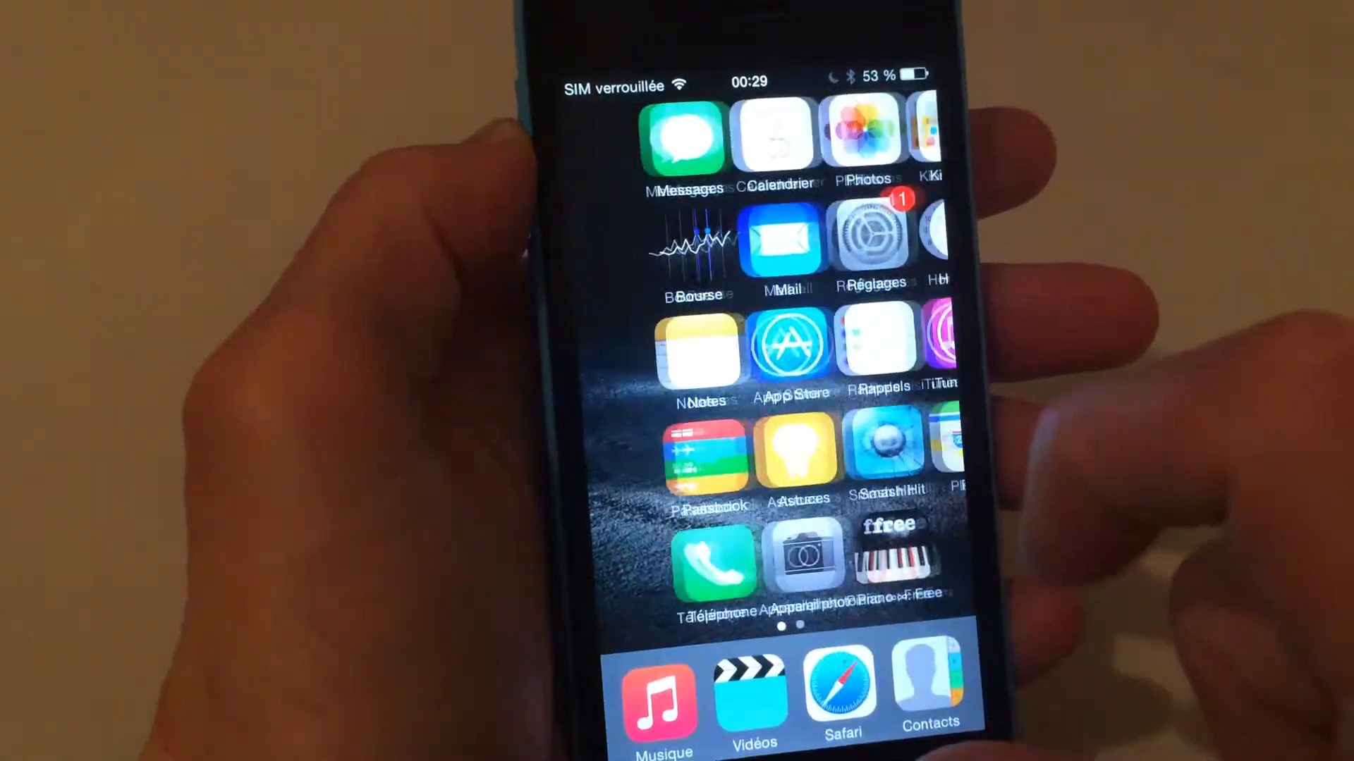
{"action": "scroll", "scroll_direction": "left", "scroll_amount": 3}
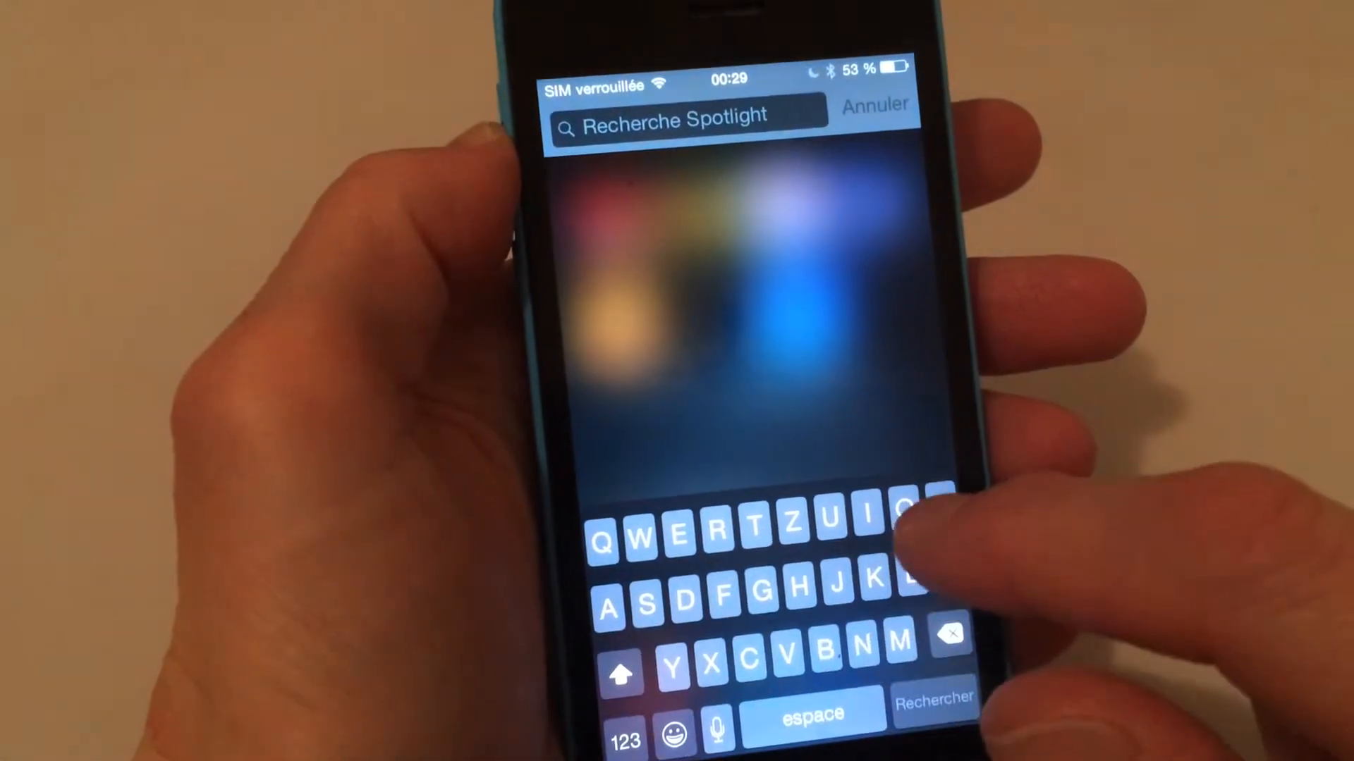
{"action": "type", "text": "pd"}
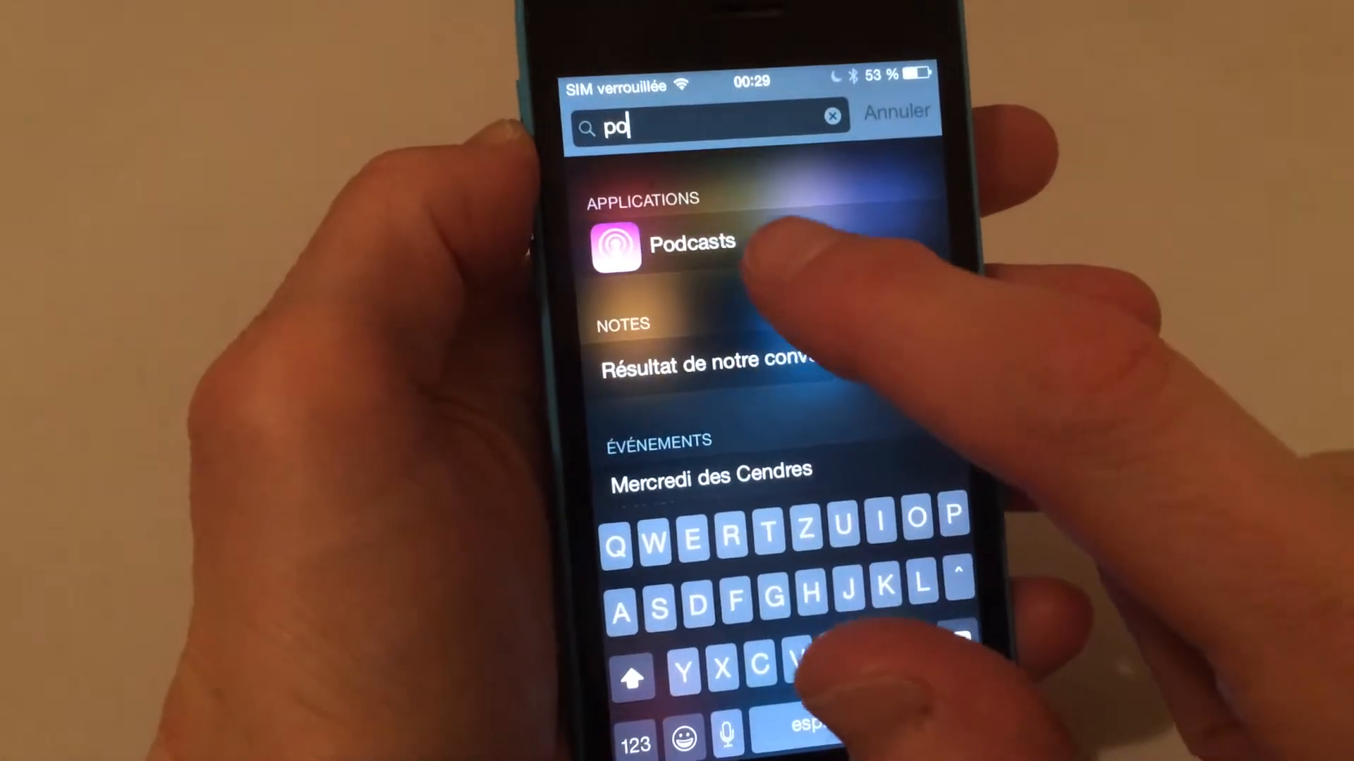
{"action": "left_click", "coordinate": [690, 243]}
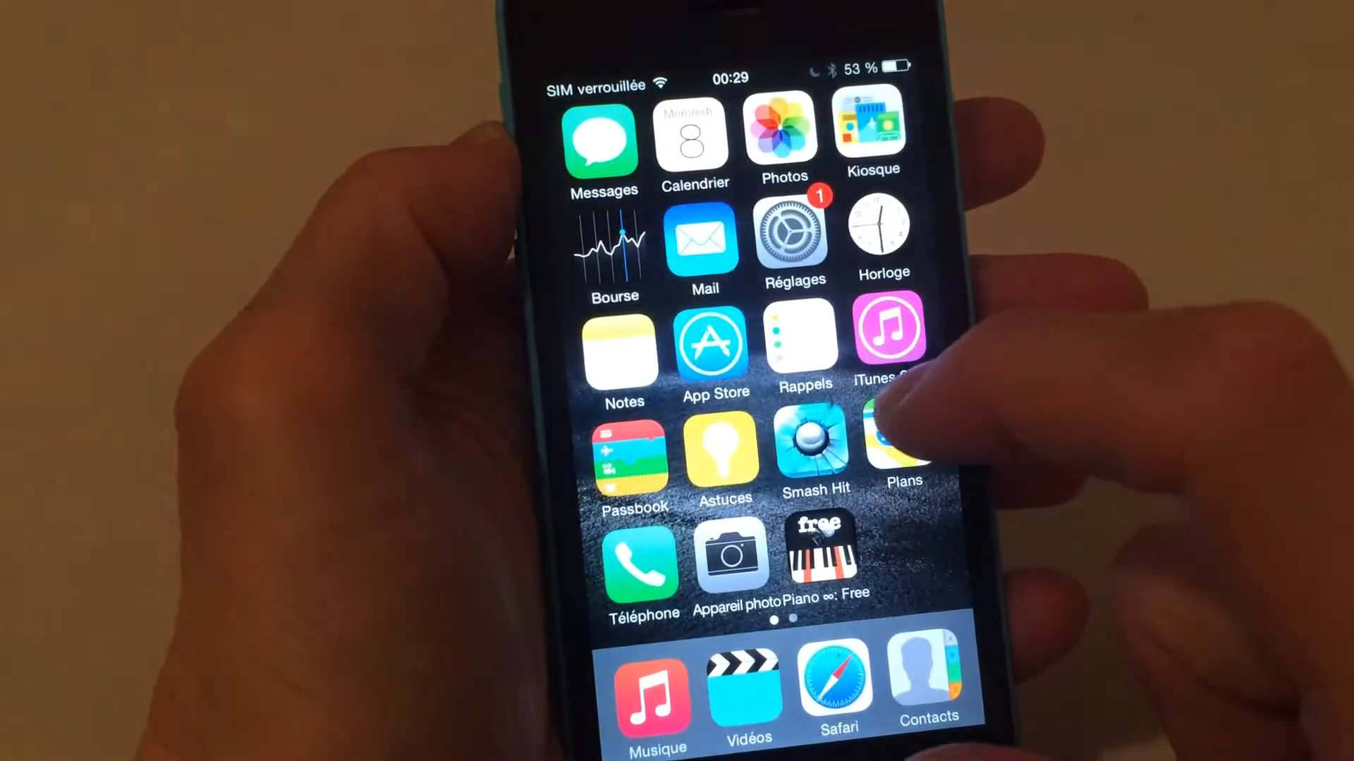
- Swipe to page two to confirm the purple app no longer appears
{"action": "scroll", "scroll_direction": "left", "scroll_amount": 3}
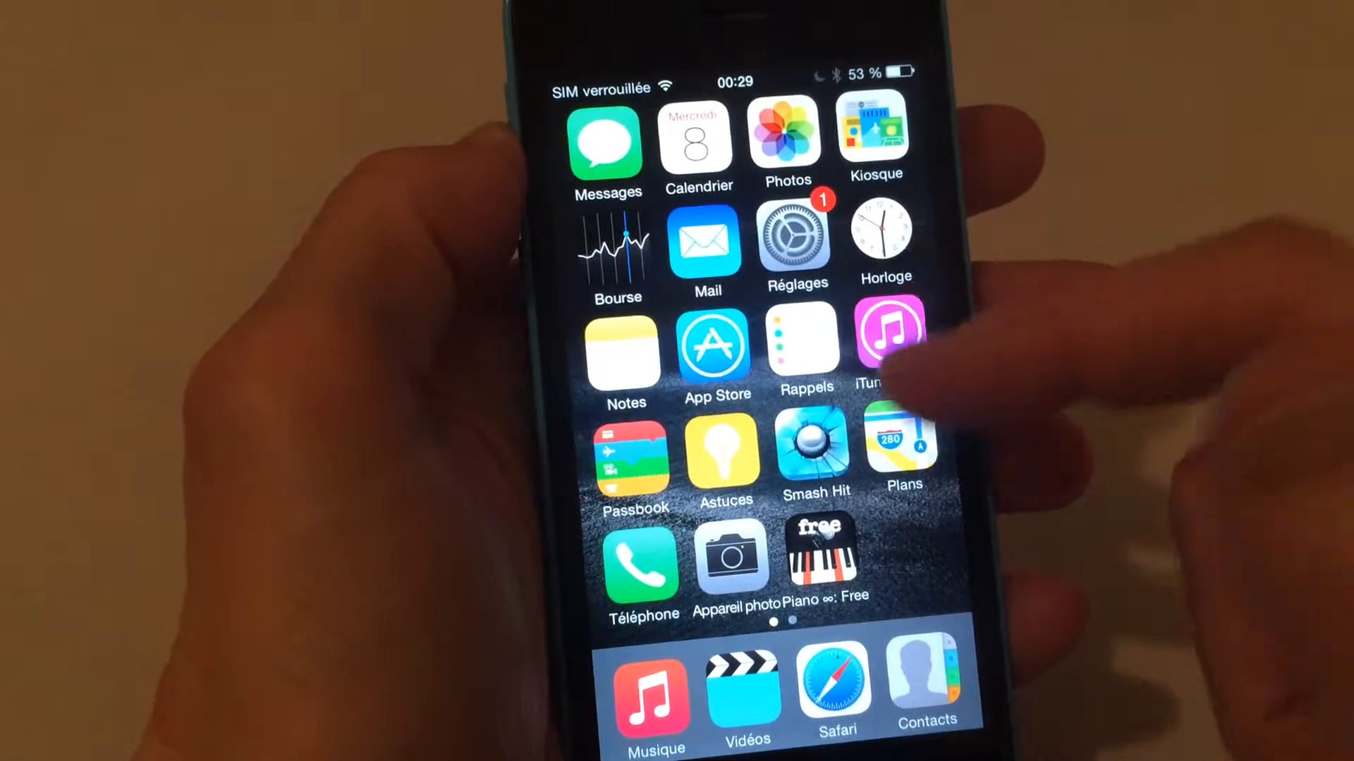
{"action": "scroll", "scroll_direction": "left", "scroll_amount": 3}
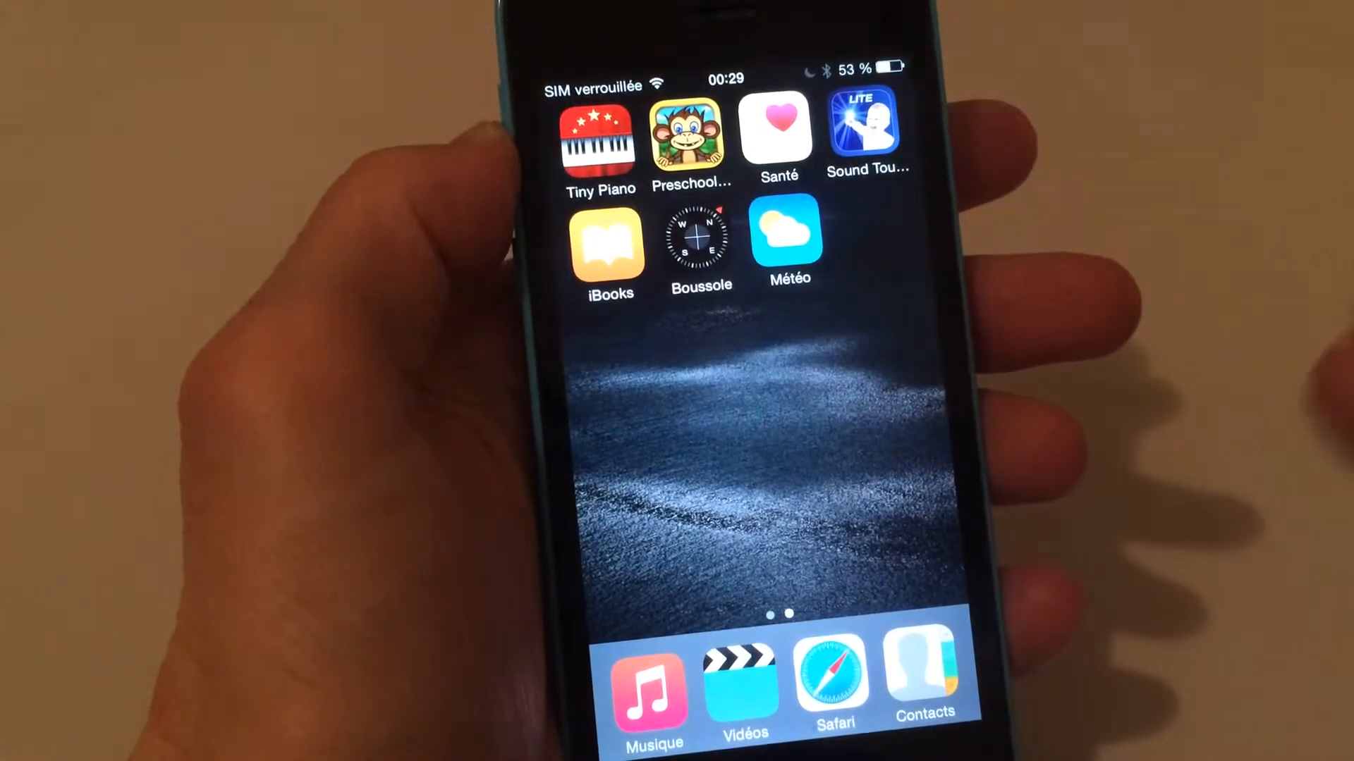